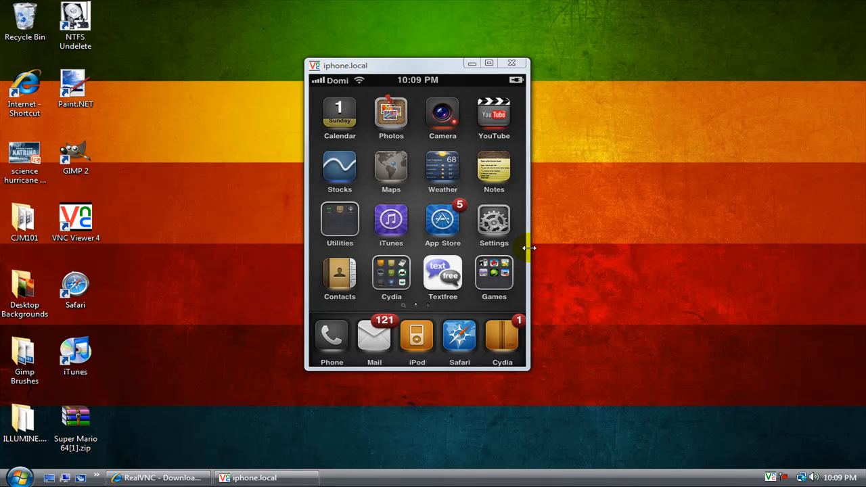
mouse_move(538, 251)
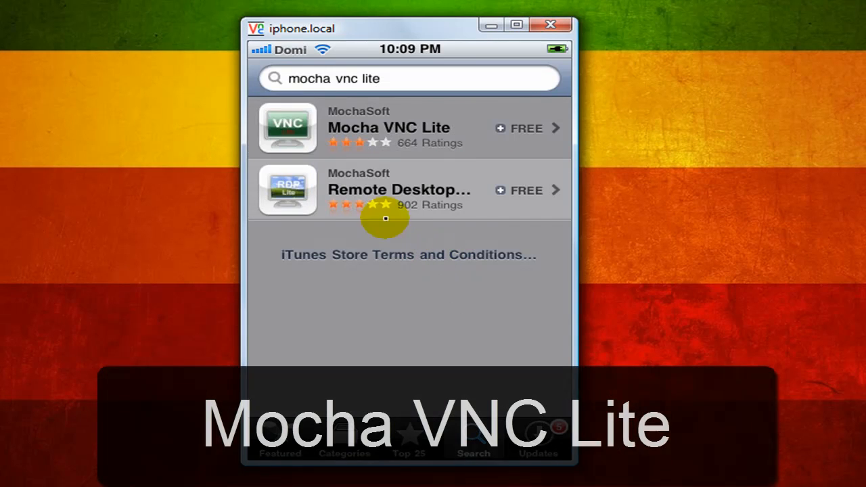
mouse_move(418, 115)
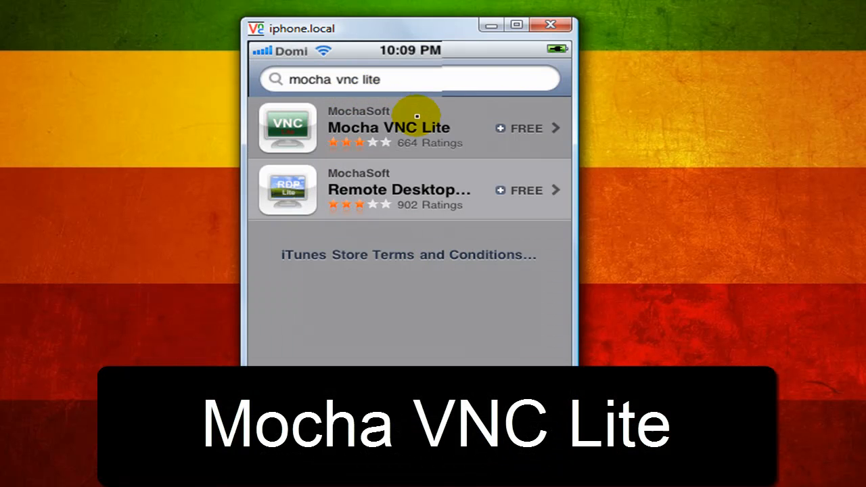
mouse_move(408, 142)
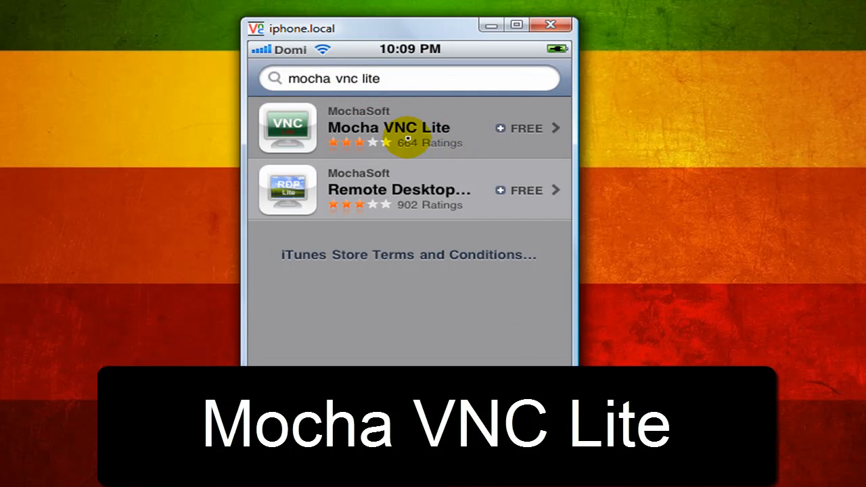
Open the Mocha VNC Lite result's App Store info page, showing it installed.
left_click(389, 128)
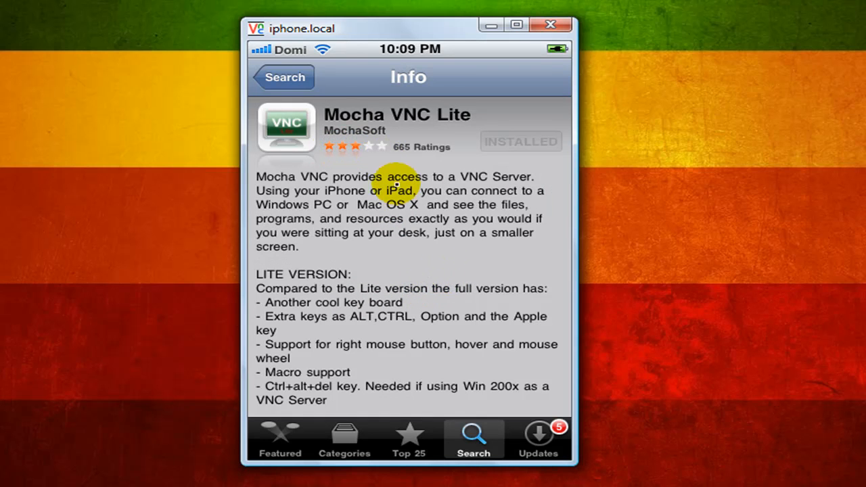
mouse_move(374, 232)
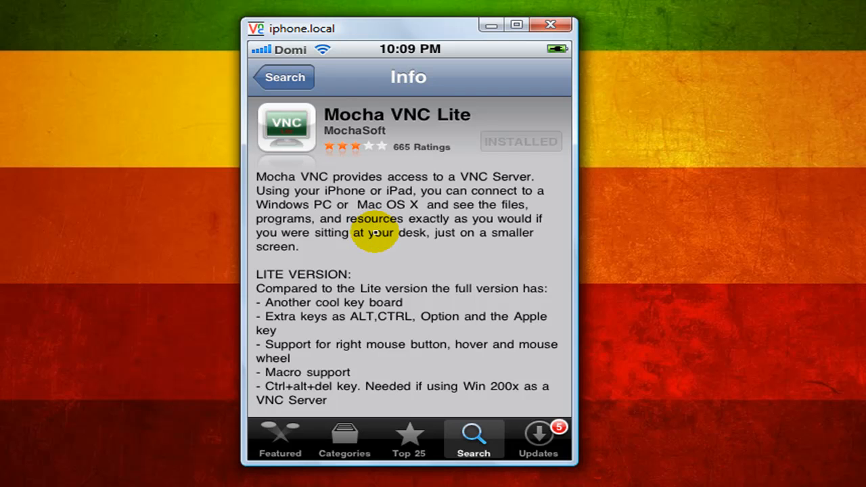
mouse_move(384, 246)
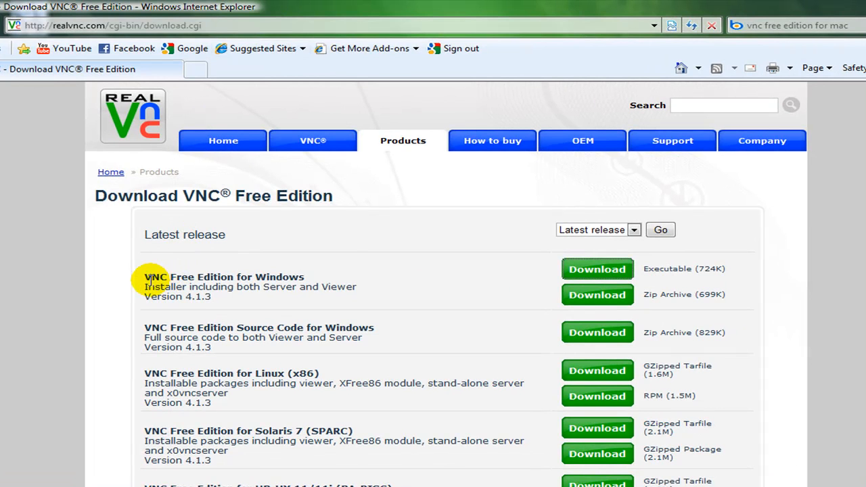
mouse_move(397, 274)
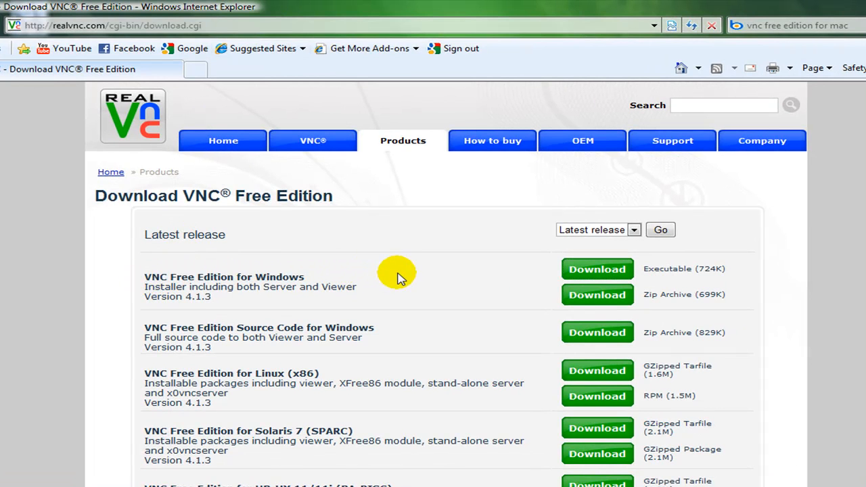
Download the VNC Free Edition Windows executable after accepting the license terms.
left_click(598, 269)
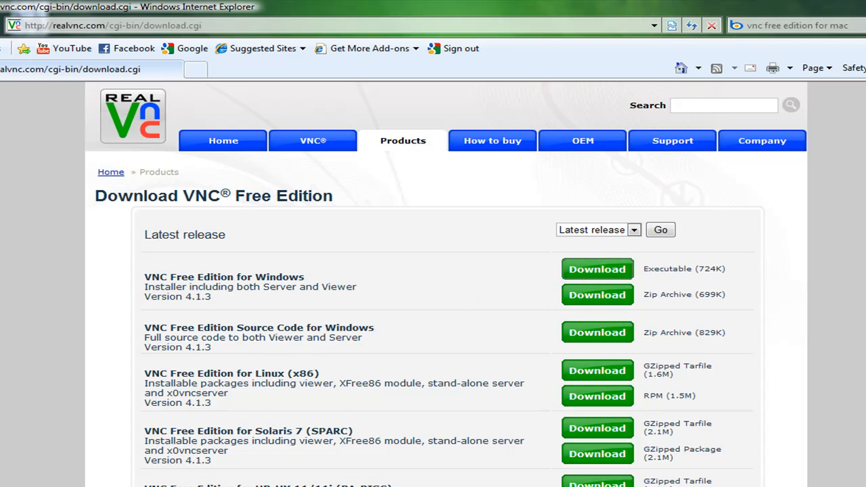
left_click(597, 269)
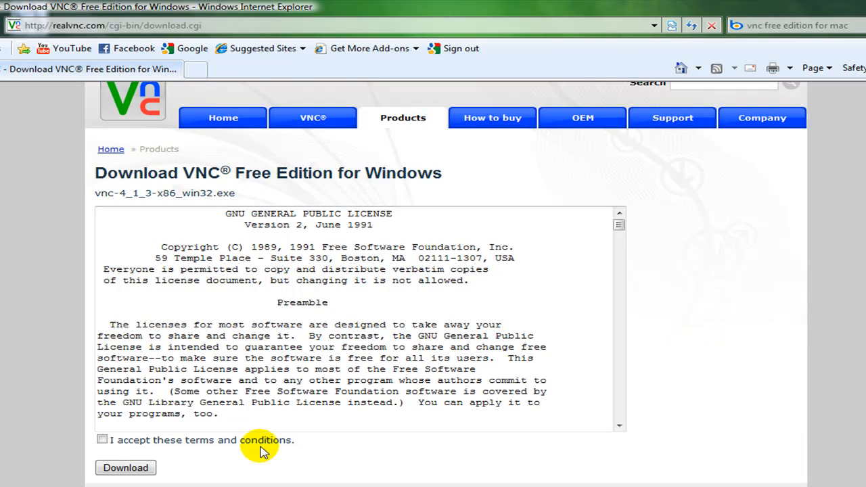
left_click(102, 439)
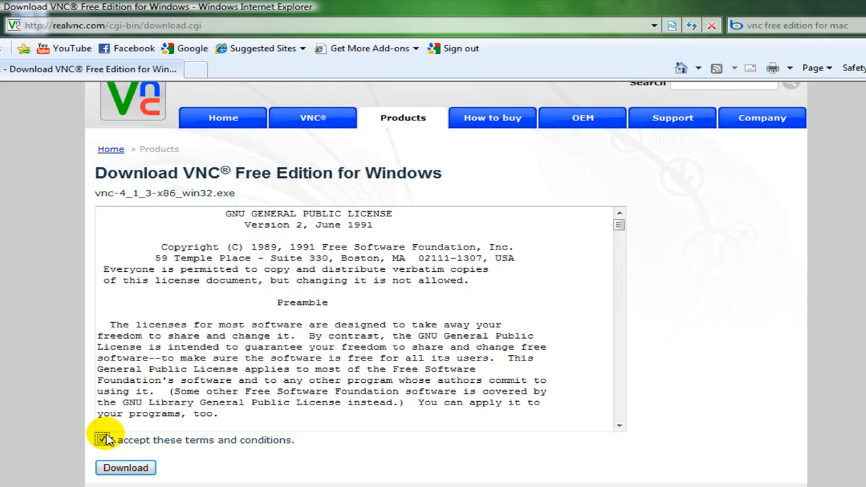
left_click(126, 467)
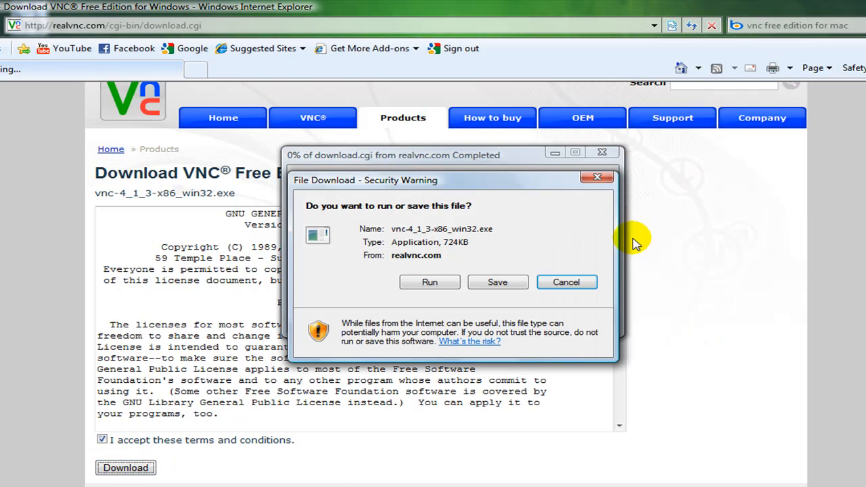
Choose Run in the File Download dialog so the VNC installer downloads.
left_click(497, 282)
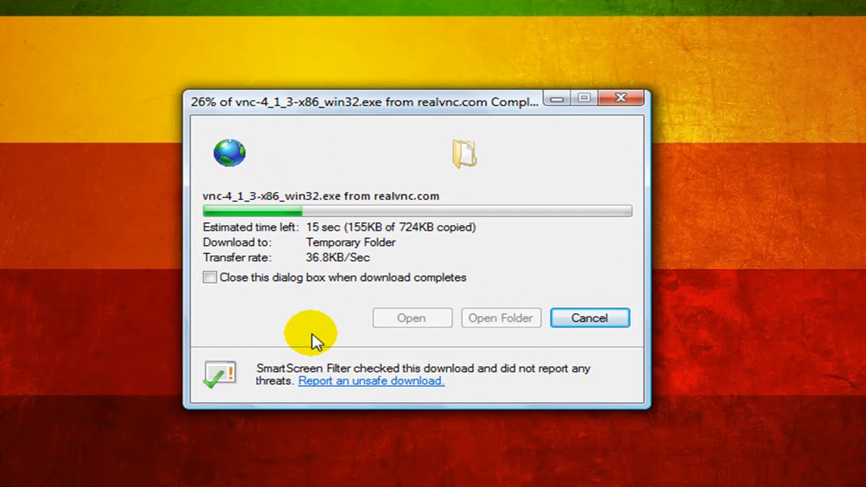
mouse_move(315, 277)
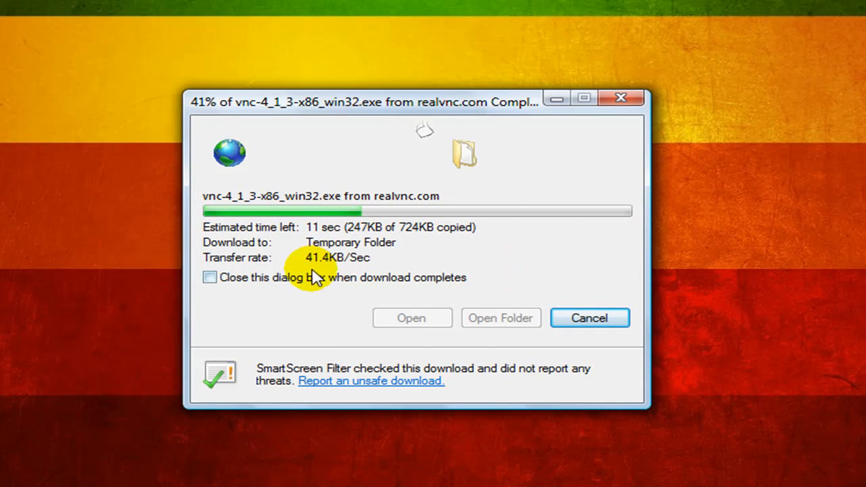
mouse_move(463, 250)
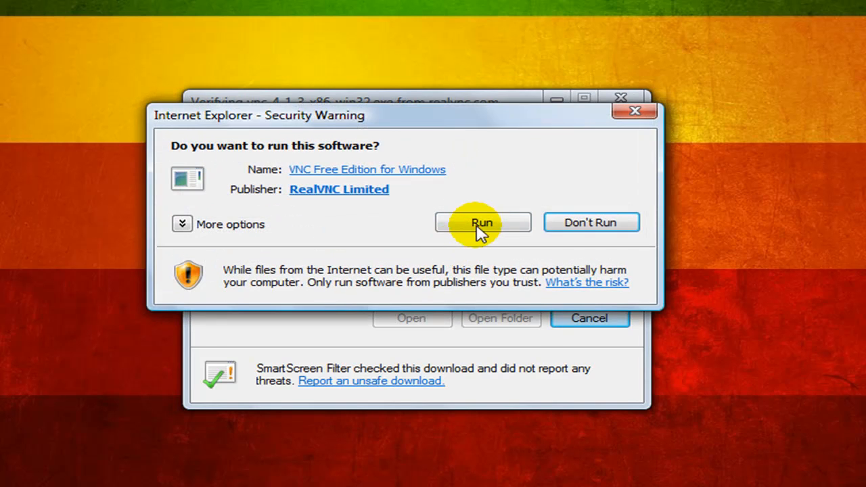
Run the VNC installer, pass the welcome and license pages, and untick VNC Viewer.
left_click(481, 223)
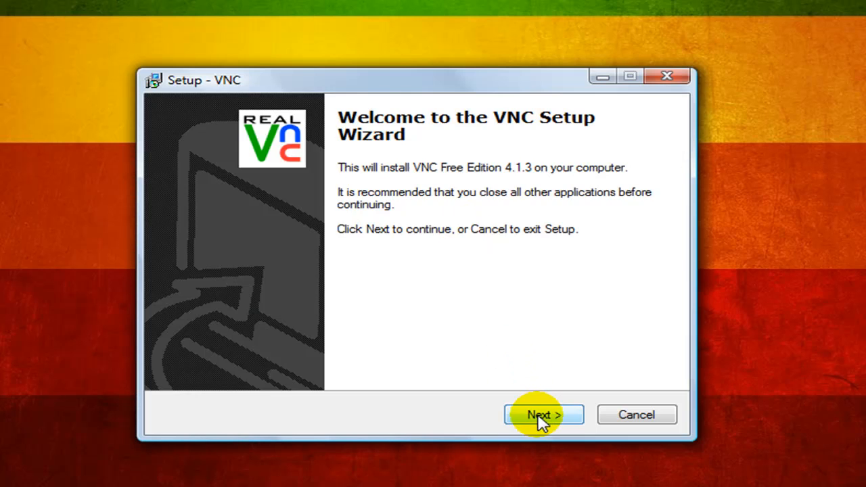
left_click(543, 414)
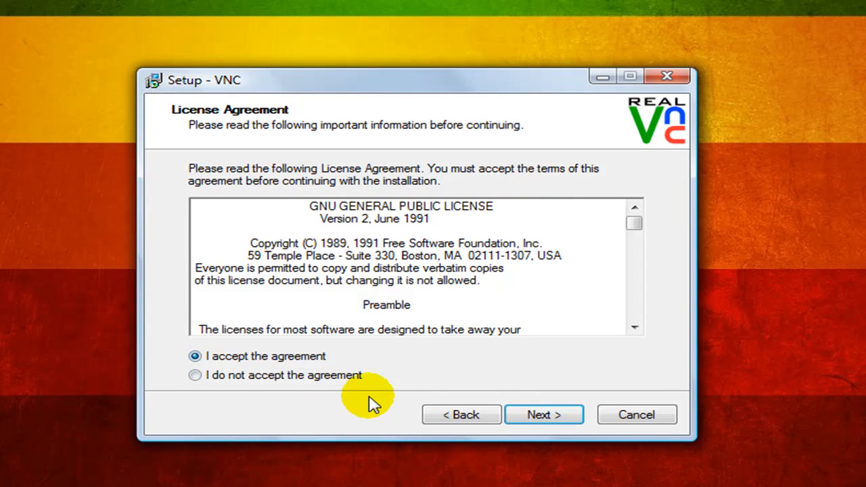
left_click(543, 414)
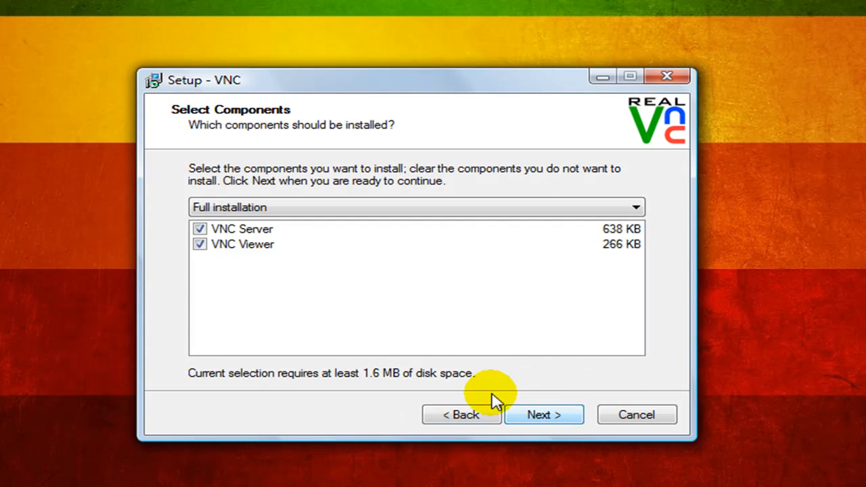
mouse_move(345, 244)
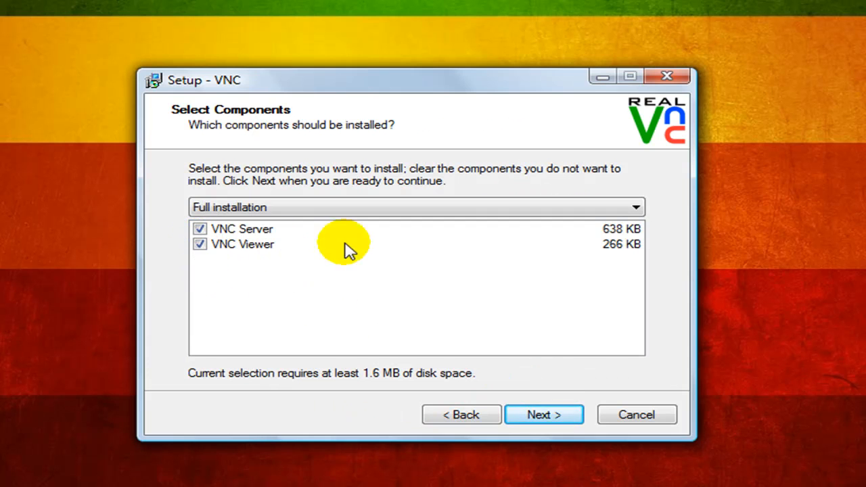
mouse_move(426, 207)
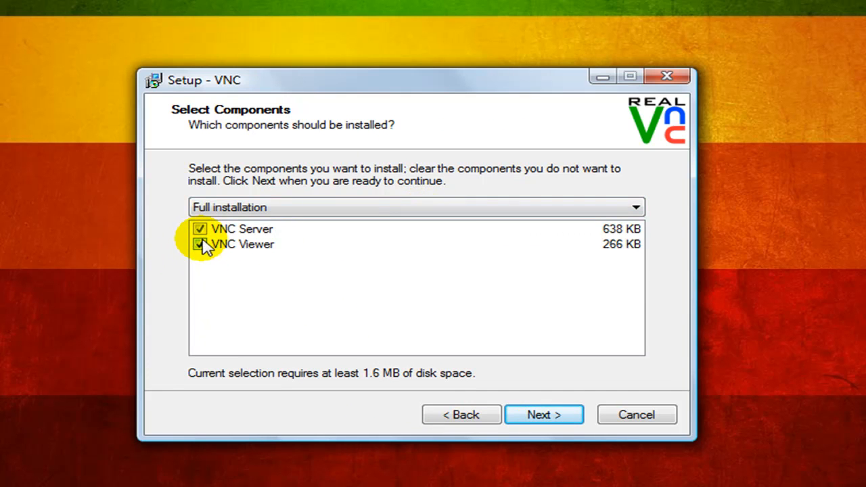
left_click(199, 244)
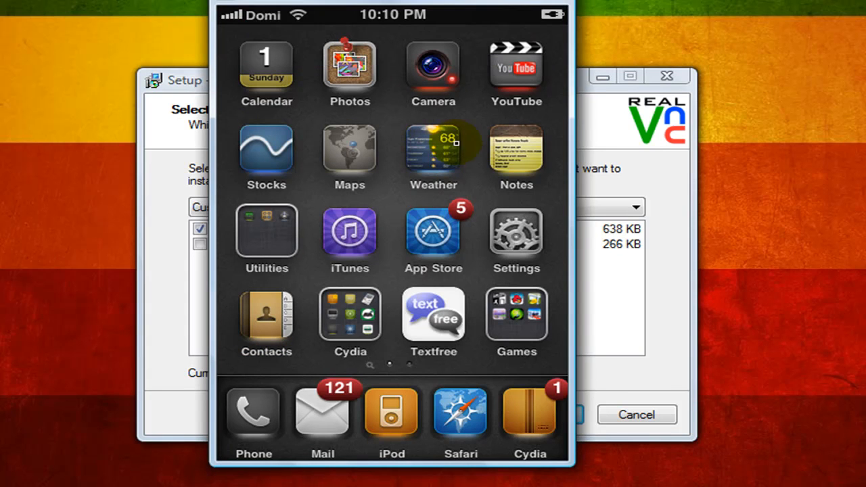
mouse_move(474, 6)
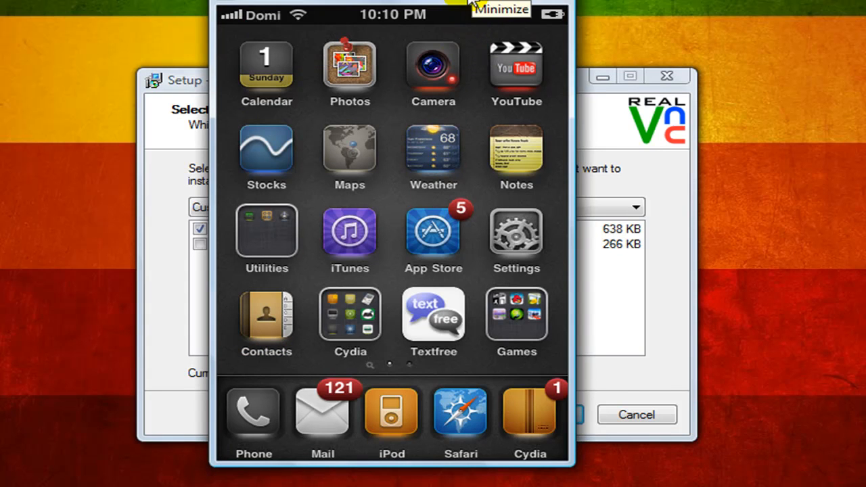
Continue with VNC Server only, keeping the RealVNC Start Menu folder and no service-mode tasks.
left_click(501, 9)
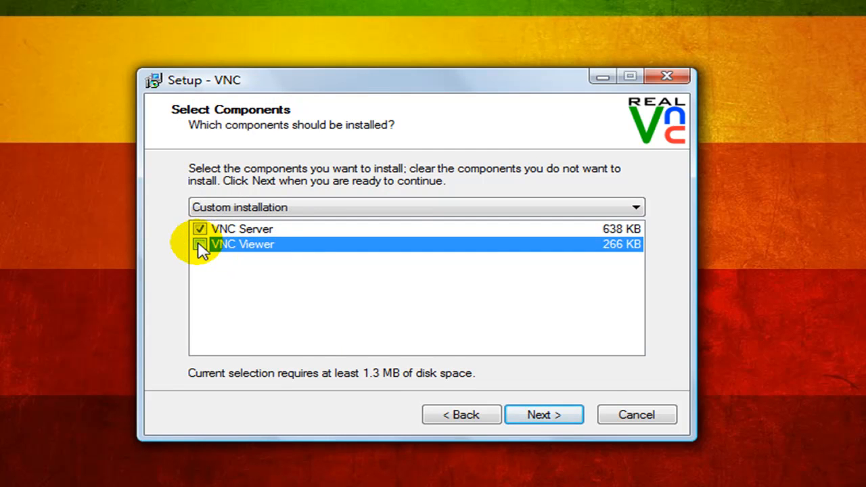
left_click(199, 244)
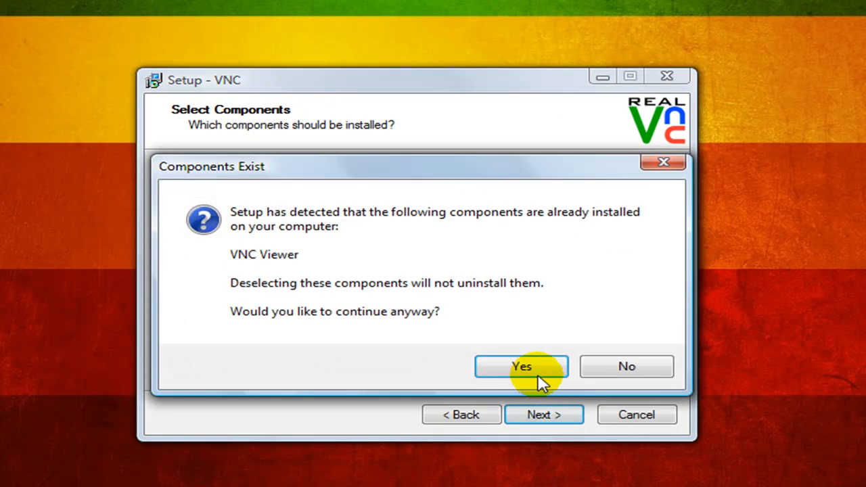
left_click(521, 366)
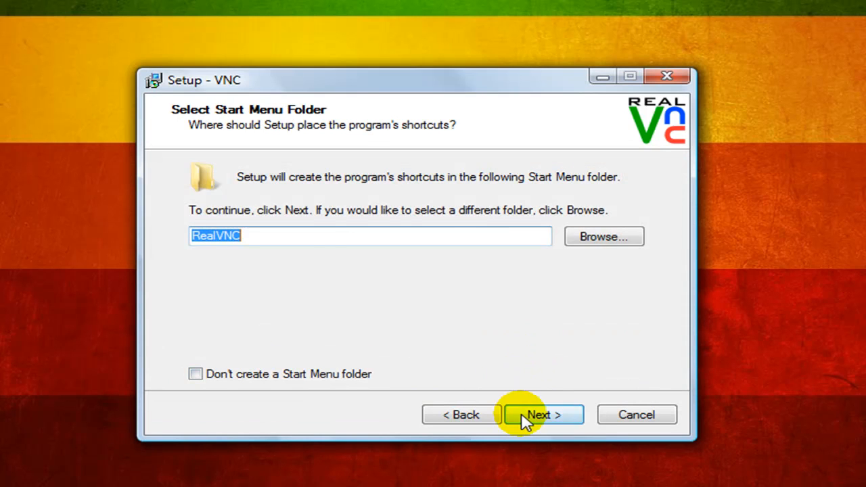
left_click(543, 414)
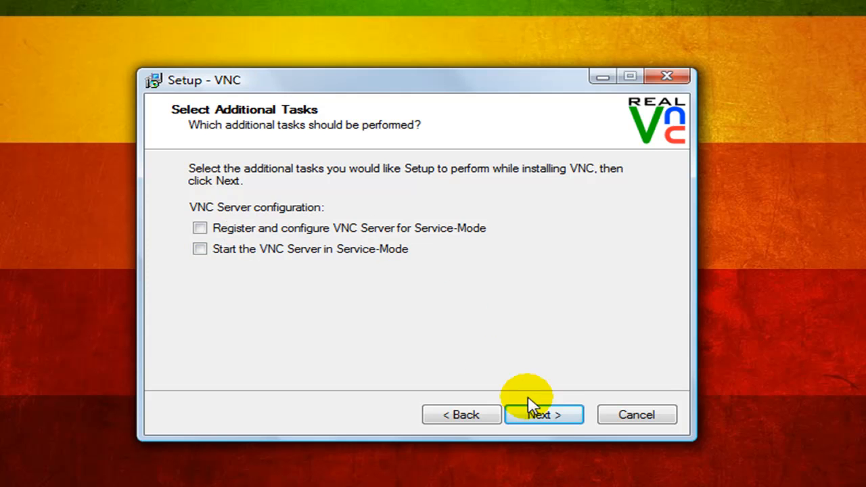
left_click(543, 414)
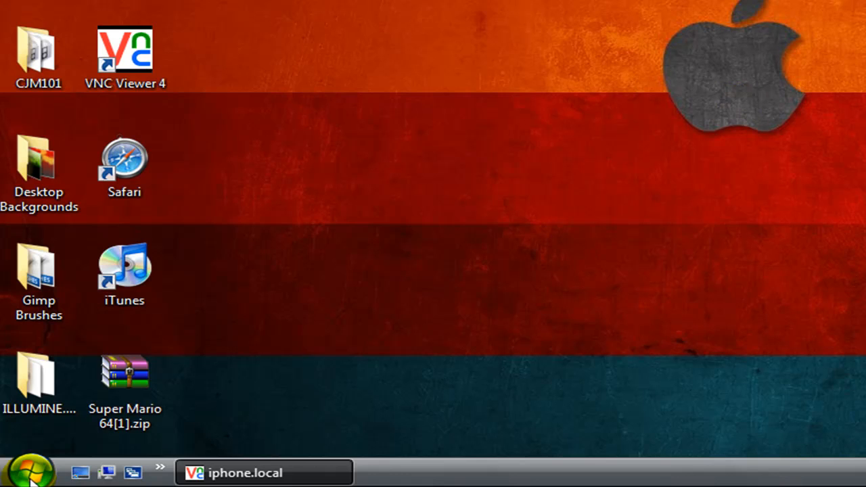
Open VNC Server 4 (User-Mode) properties via Start > All Programs > RealVNC.
left_click(30, 471)
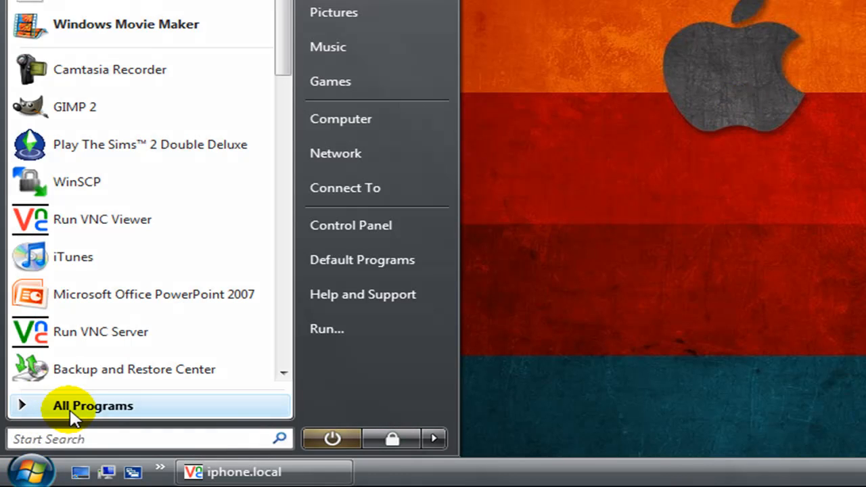
left_click(93, 405)
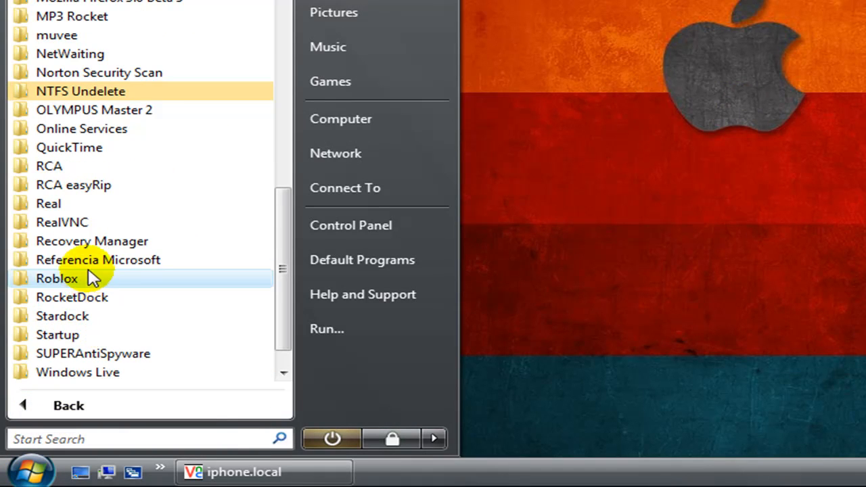
left_click(61, 222)
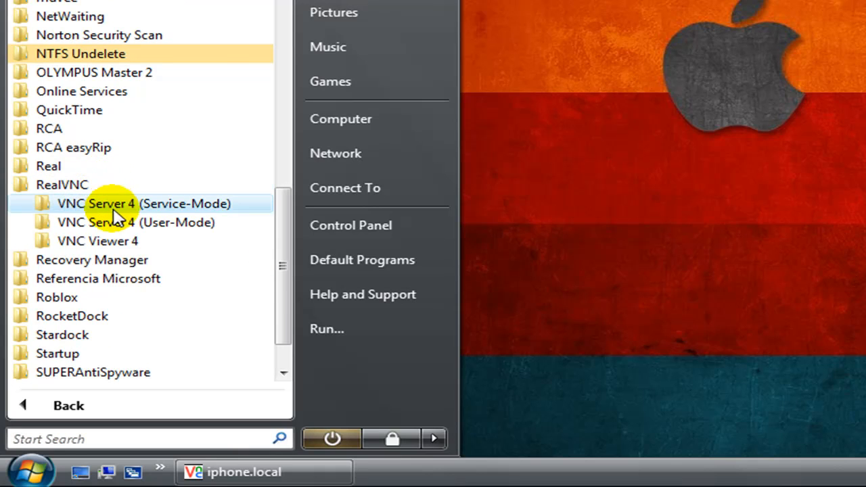
mouse_move(152, 230)
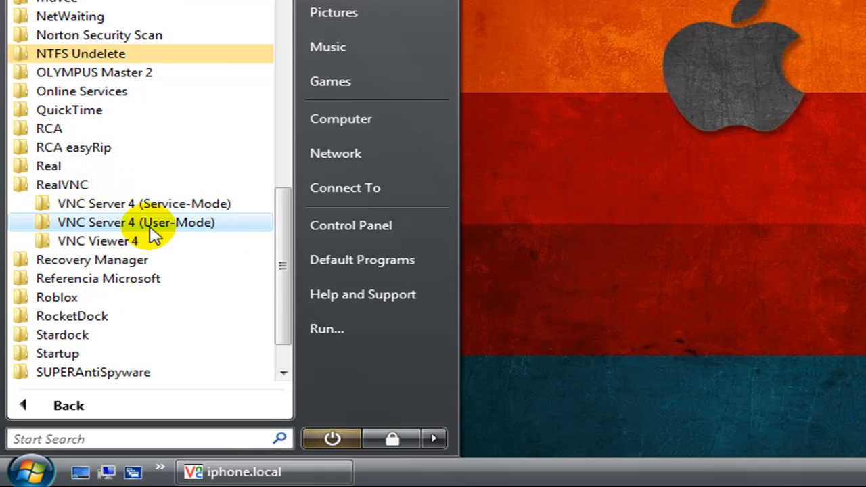
left_click(136, 222)
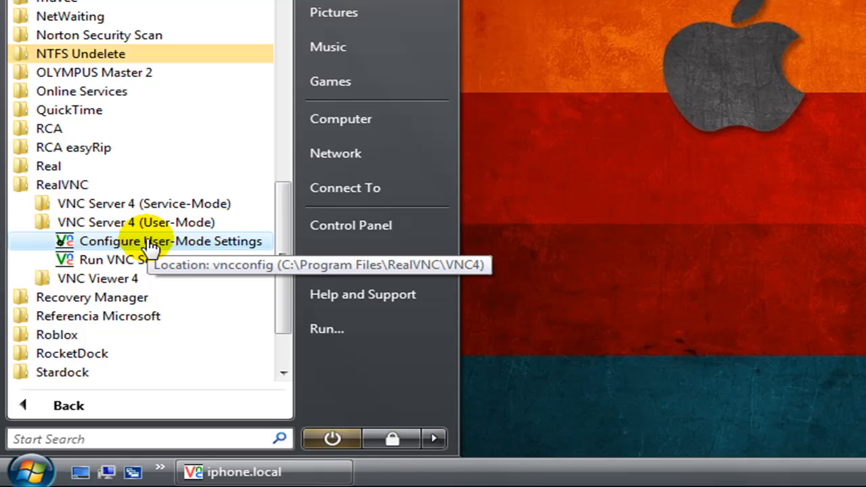
left_click(169, 240)
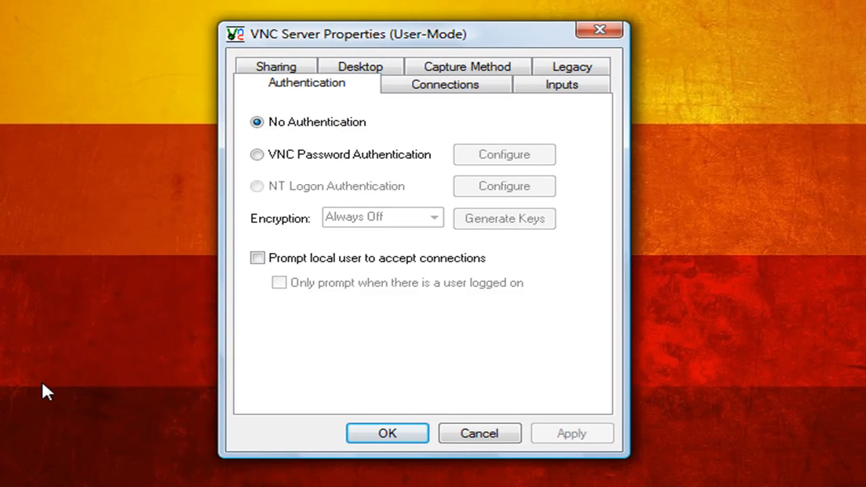
mouse_move(258, 154)
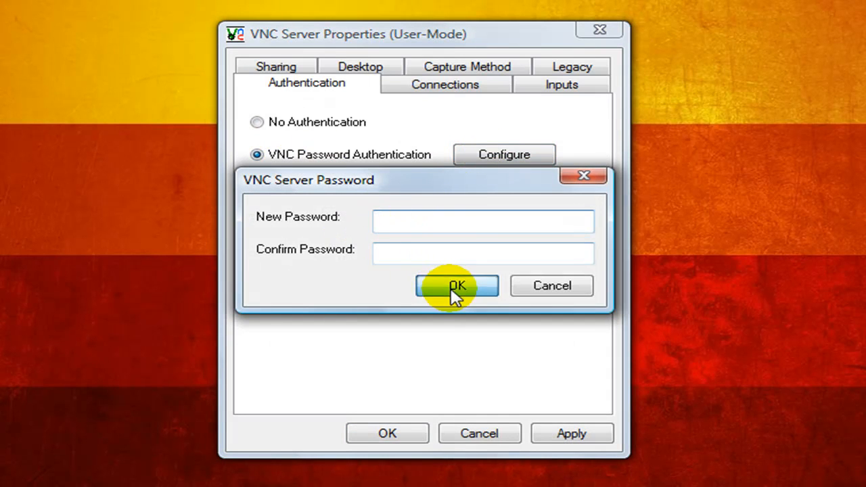
Dismiss the password prompt and save the server with No Authentication.
left_click(456, 286)
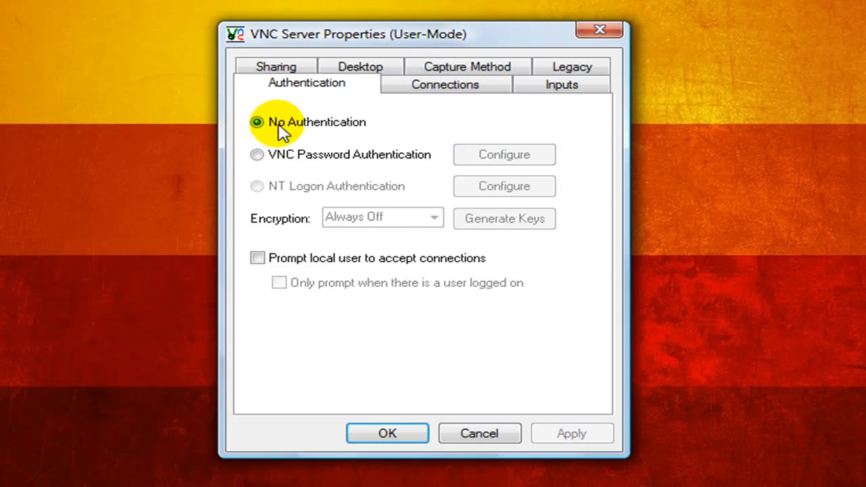
left_click(387, 433)
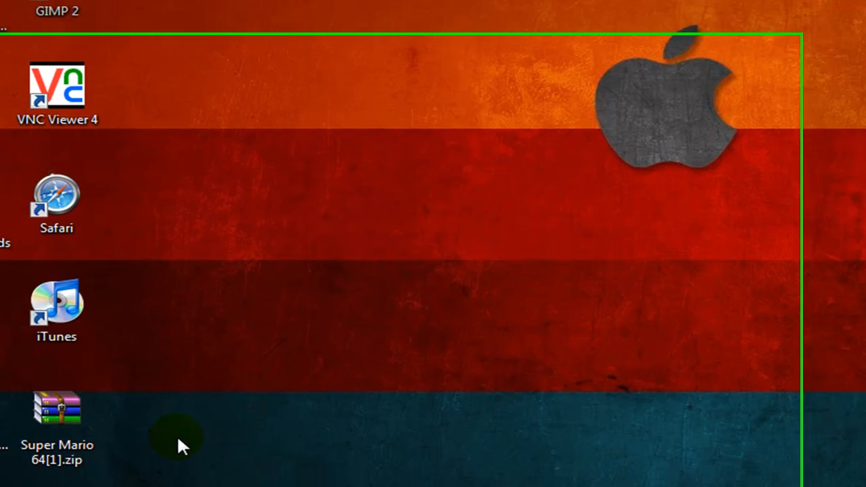
Browse Start > All Programs, expanding the RealVNC group, toward Command Prompt.
left_click(27, 471)
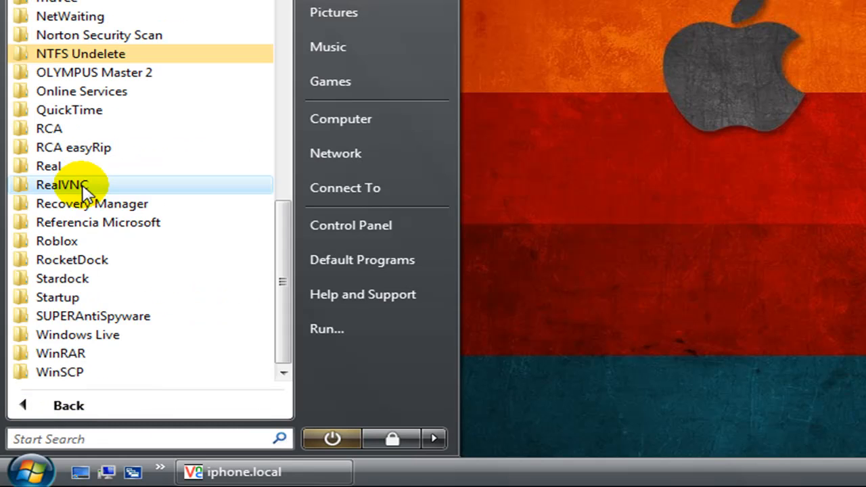
left_click(60, 185)
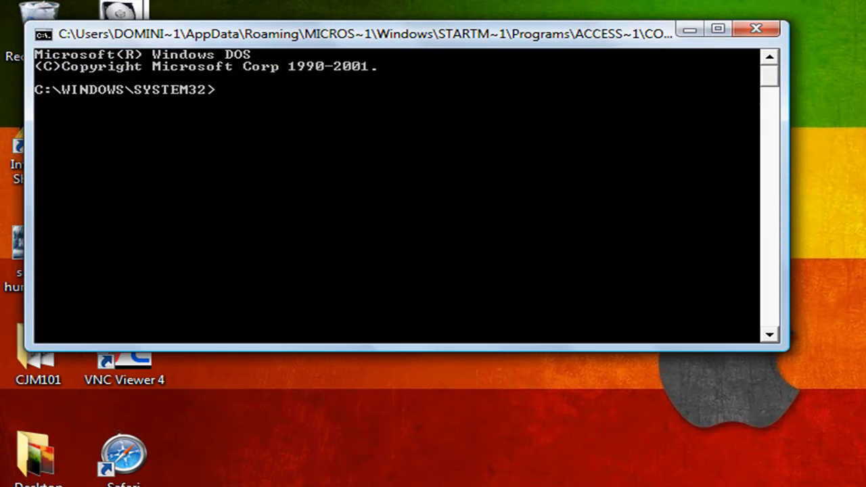
Run ipconfig to read the PC's IPv4 address, then close Command Prompt.
type("ipc")
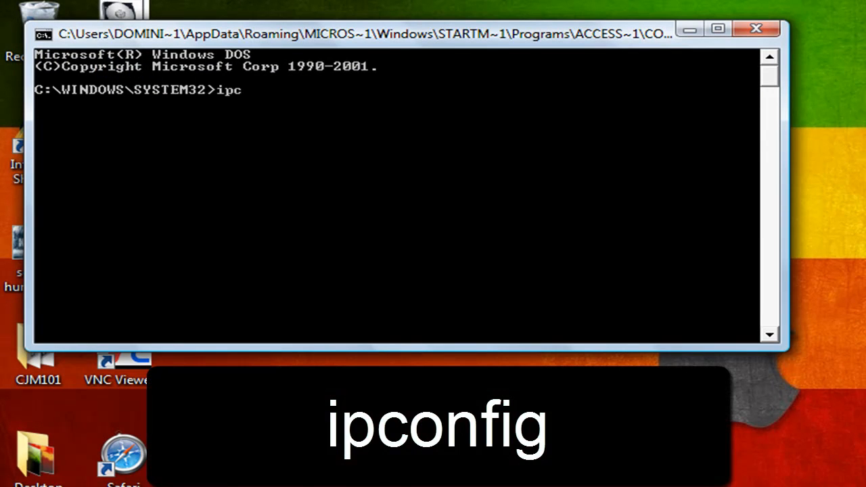
key("Return")
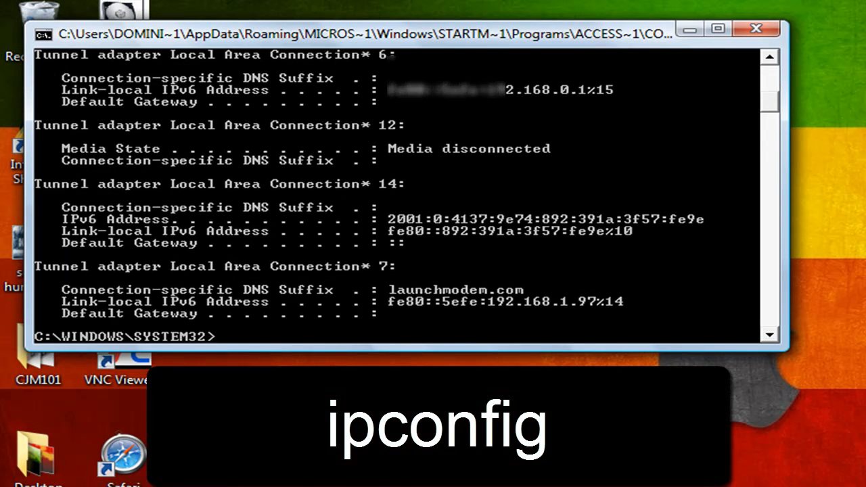
scroll("up", 3)
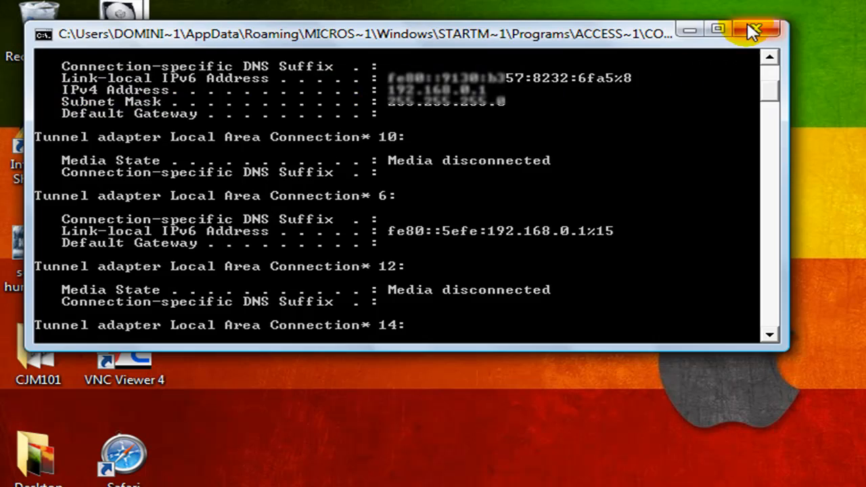
left_click(756, 29)
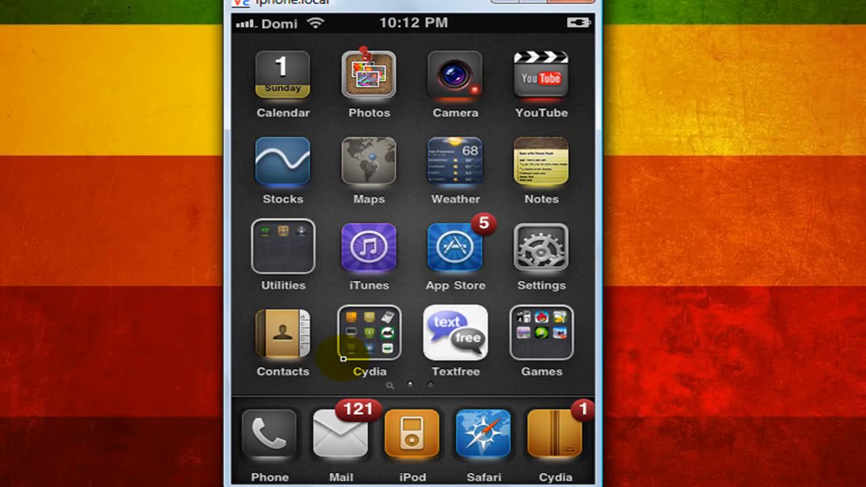
Launch Mocha VNC Lite and open Edit Connections from its Menu.
scroll("left", 3)
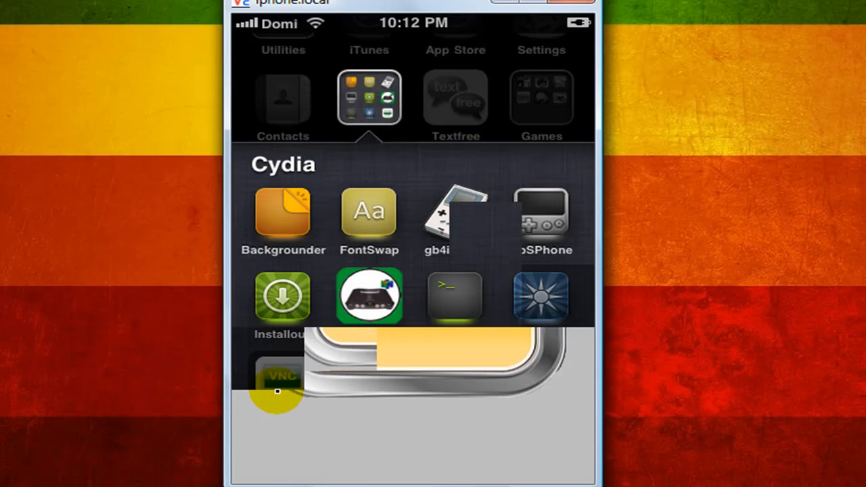
left_click(277, 378)
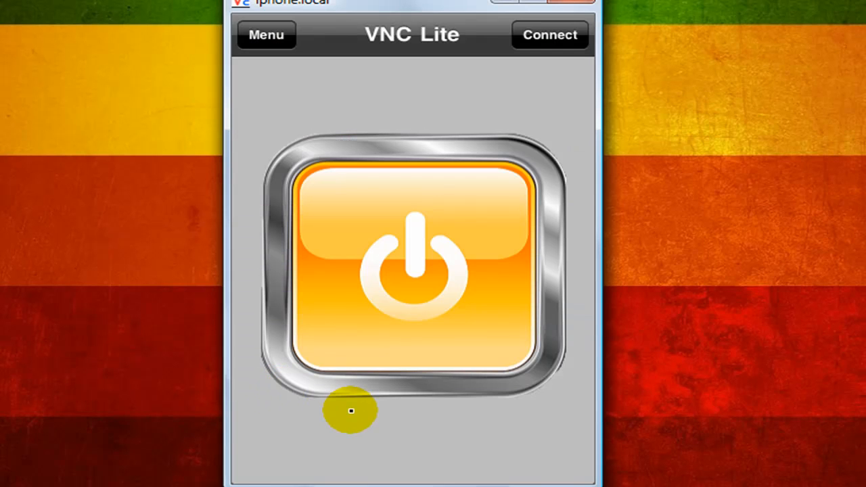
mouse_move(397, 158)
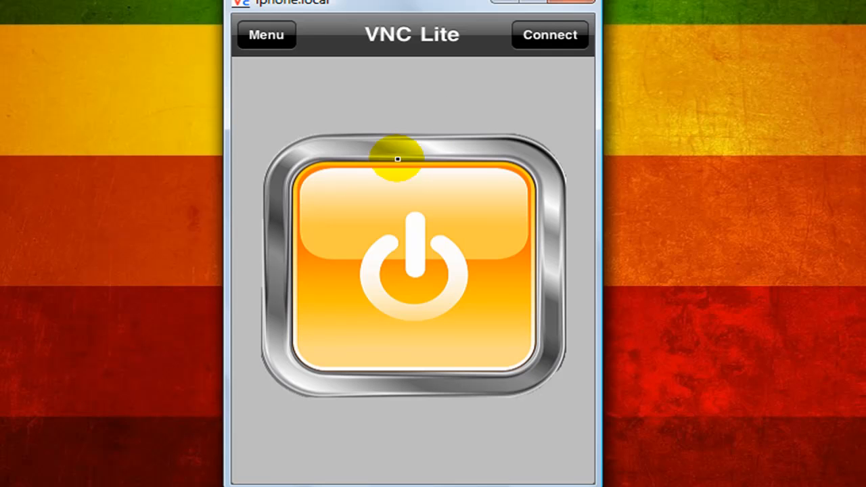
mouse_move(439, 190)
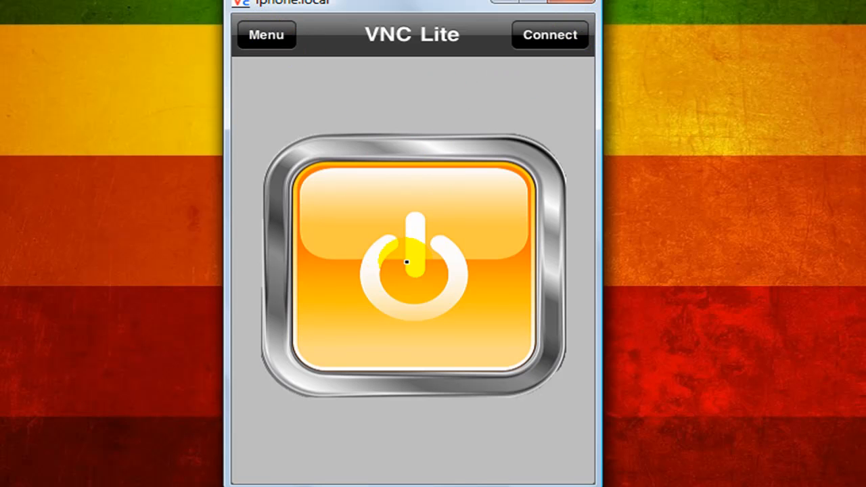
left_click(266, 34)
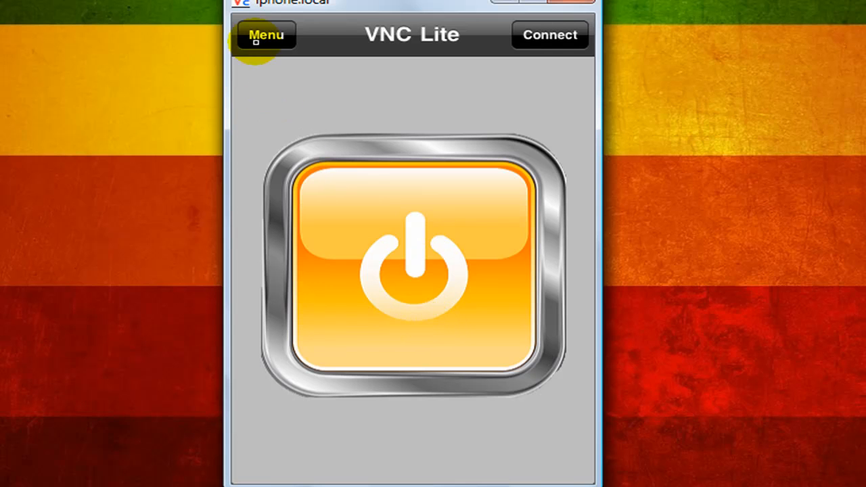
left_click(266, 34)
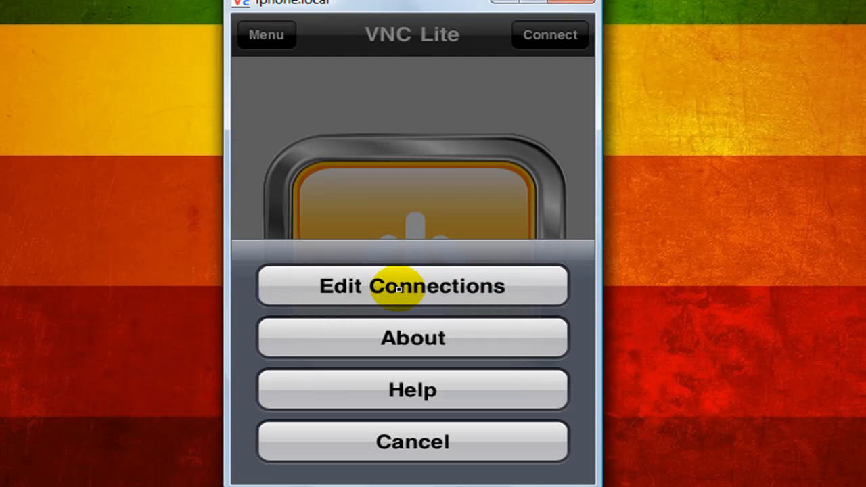
left_click(412, 285)
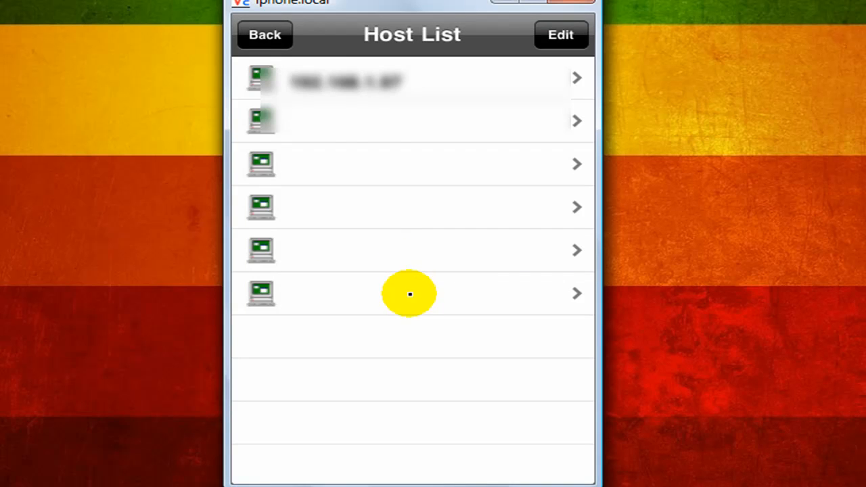
mouse_move(396, 81)
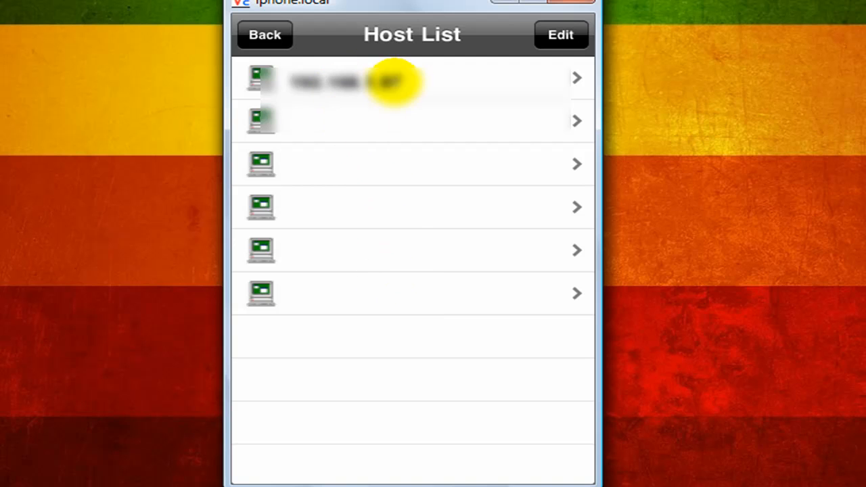
Tap the first saved host to view its connection settings: port 5900, empty password.
left_click(410, 78)
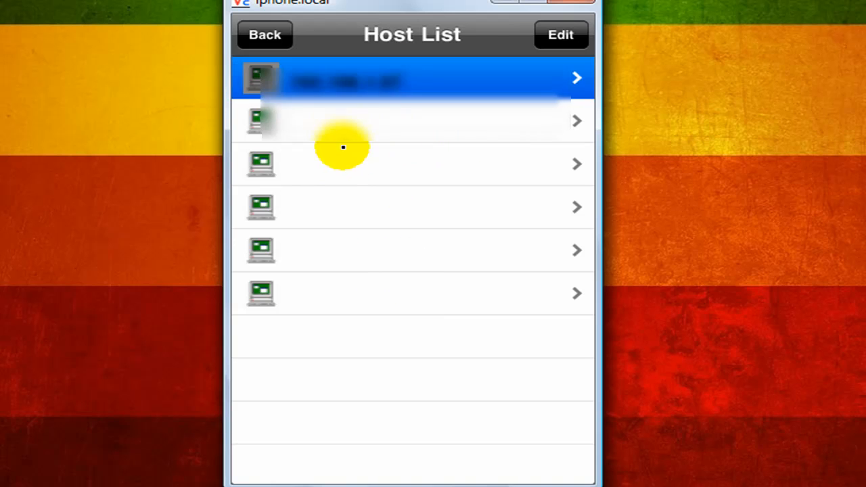
left_click(411, 78)
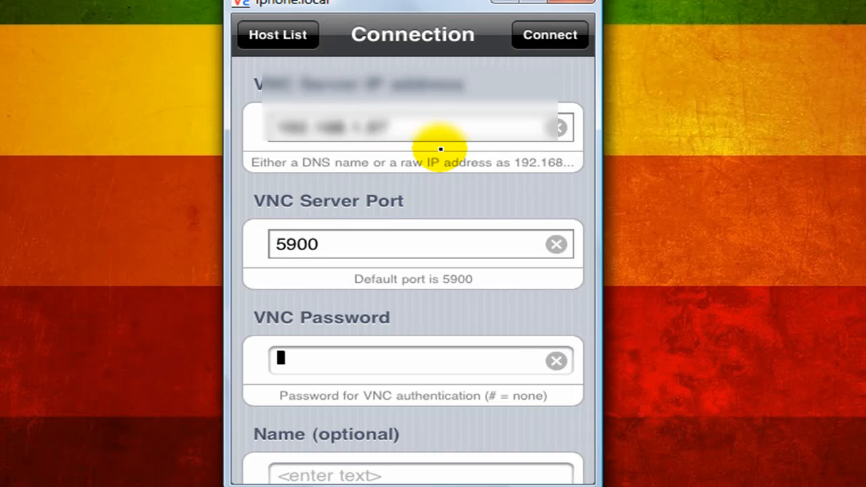
mouse_move(277, 125)
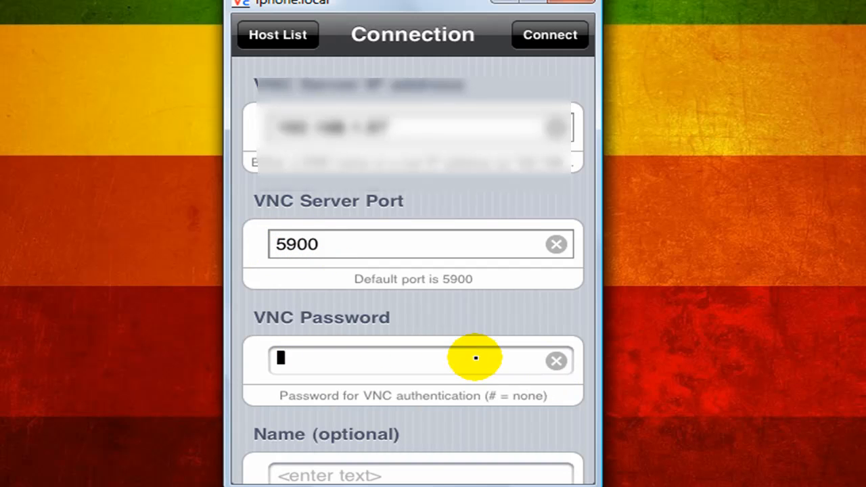
mouse_move(494, 392)
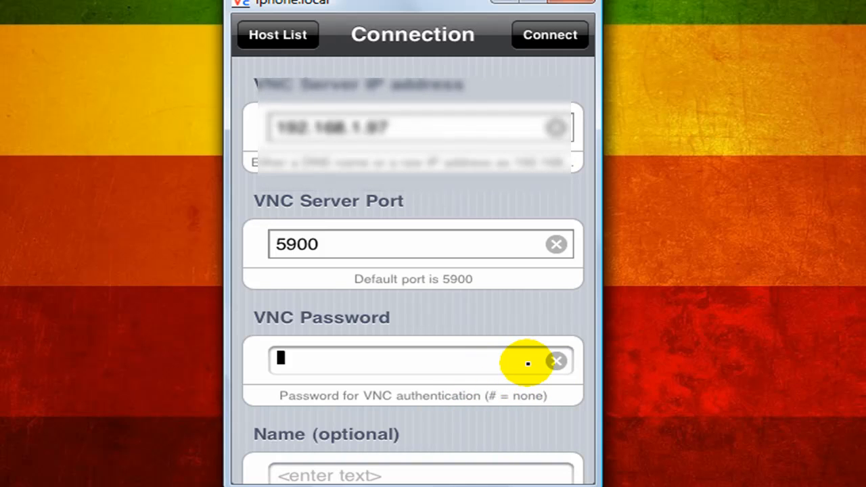
mouse_move(372, 360)
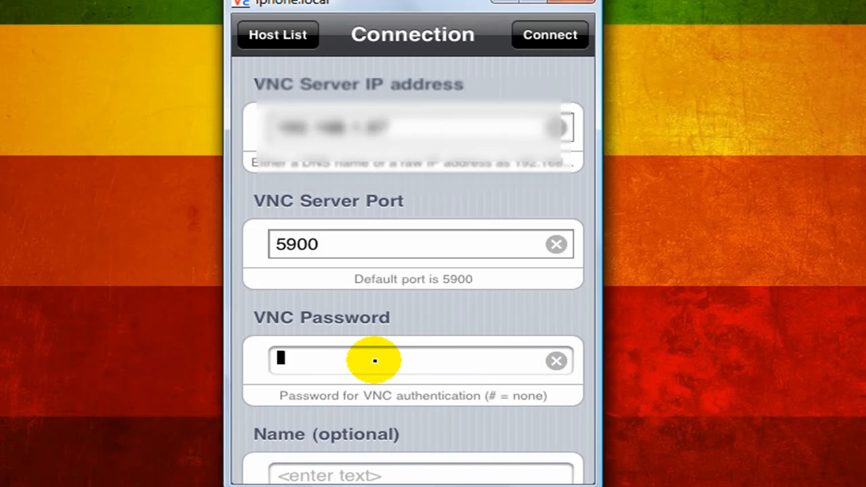
mouse_move(245, 241)
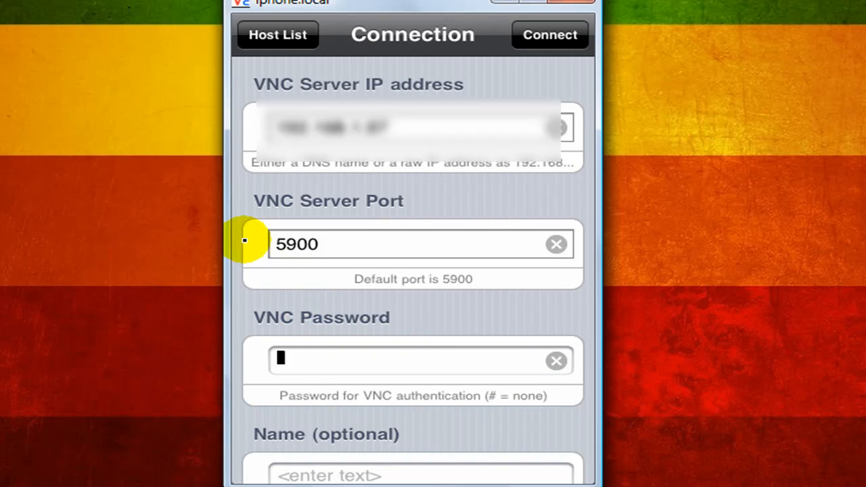
scroll("down", 3)
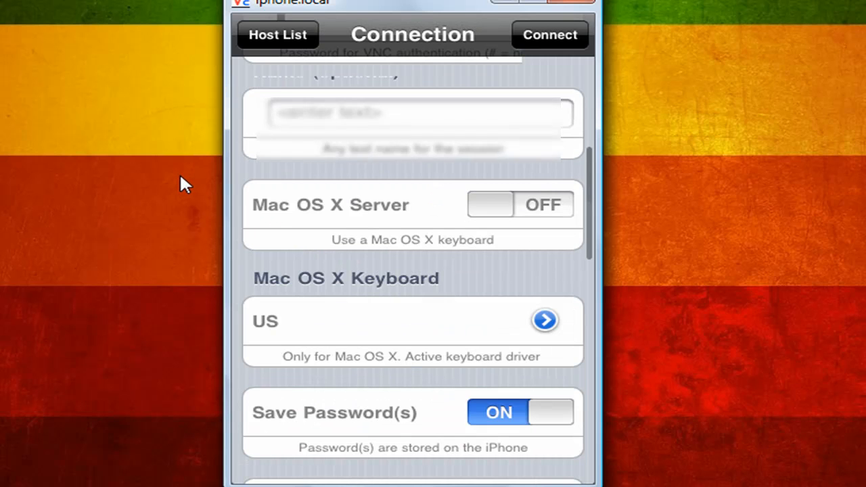
scroll("down", 3)
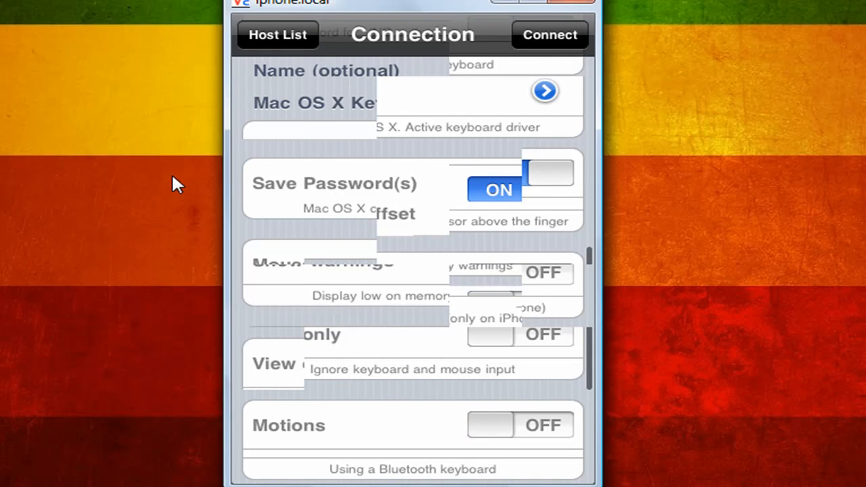
scroll("down", 3)
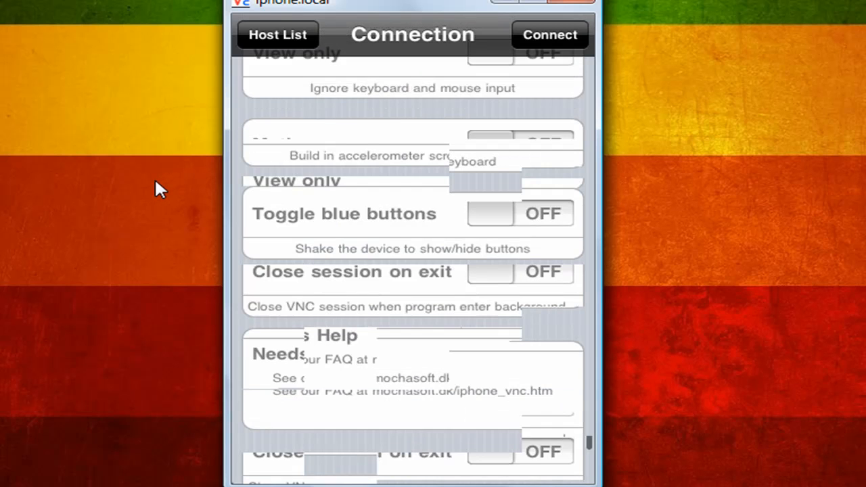
scroll("up", 3)
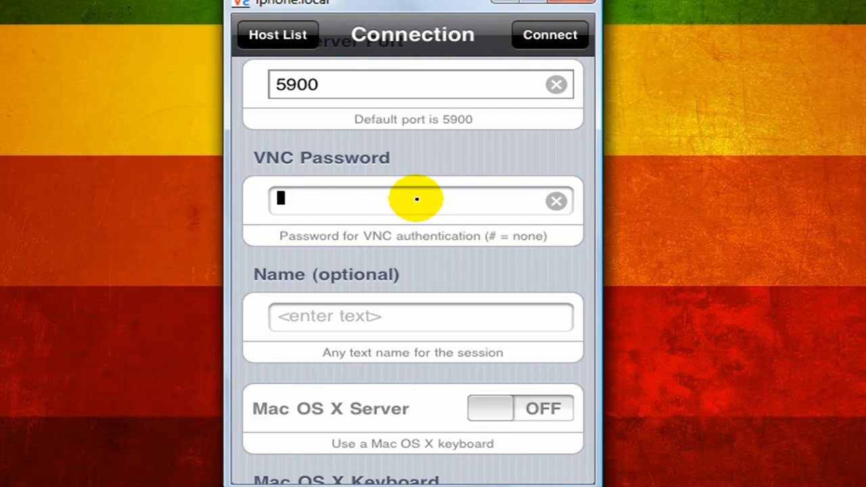
mouse_move(391, 204)
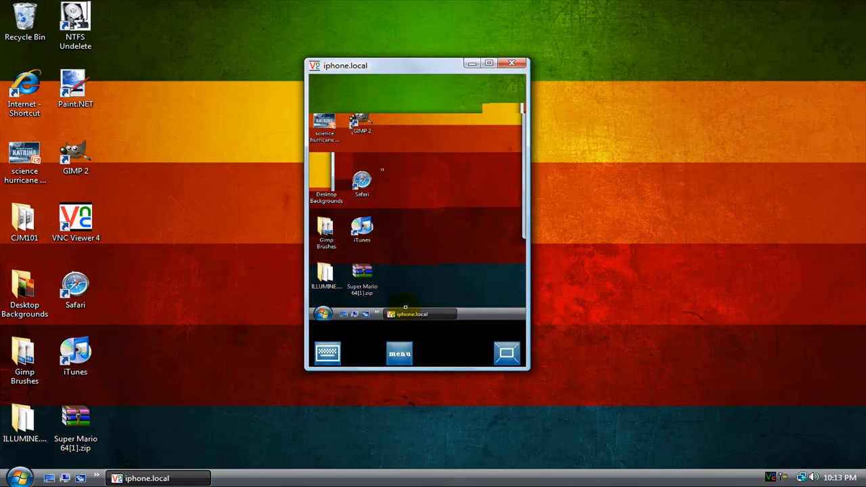
Scroll through the connected PC's Windows desktop in the VNC view.
scroll("up", 3)
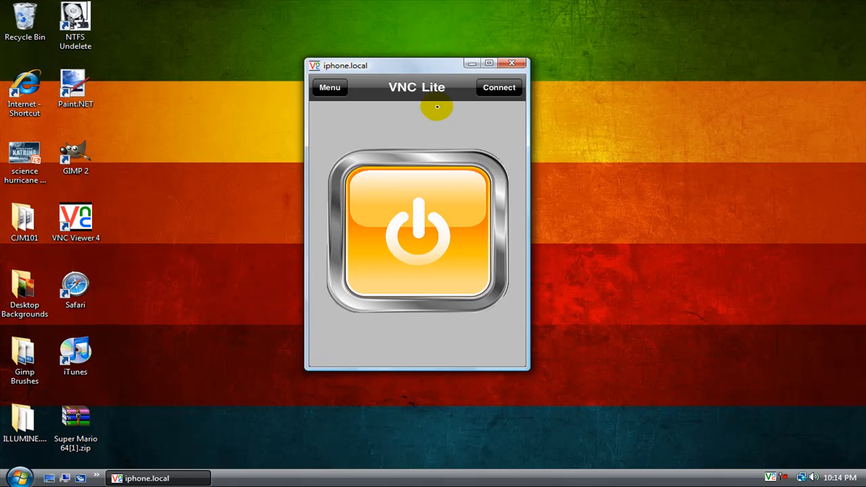
Exit Mocha VNC Lite back to the iPhone's installed-apps folder.
left_click(417, 237)
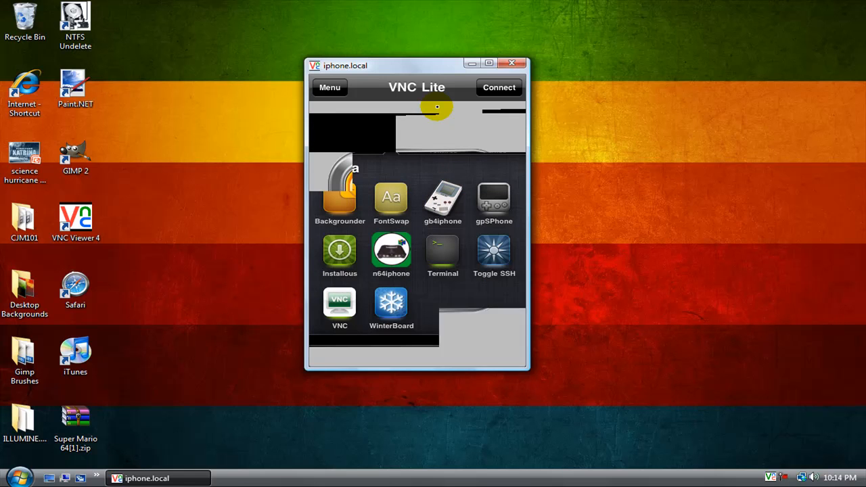